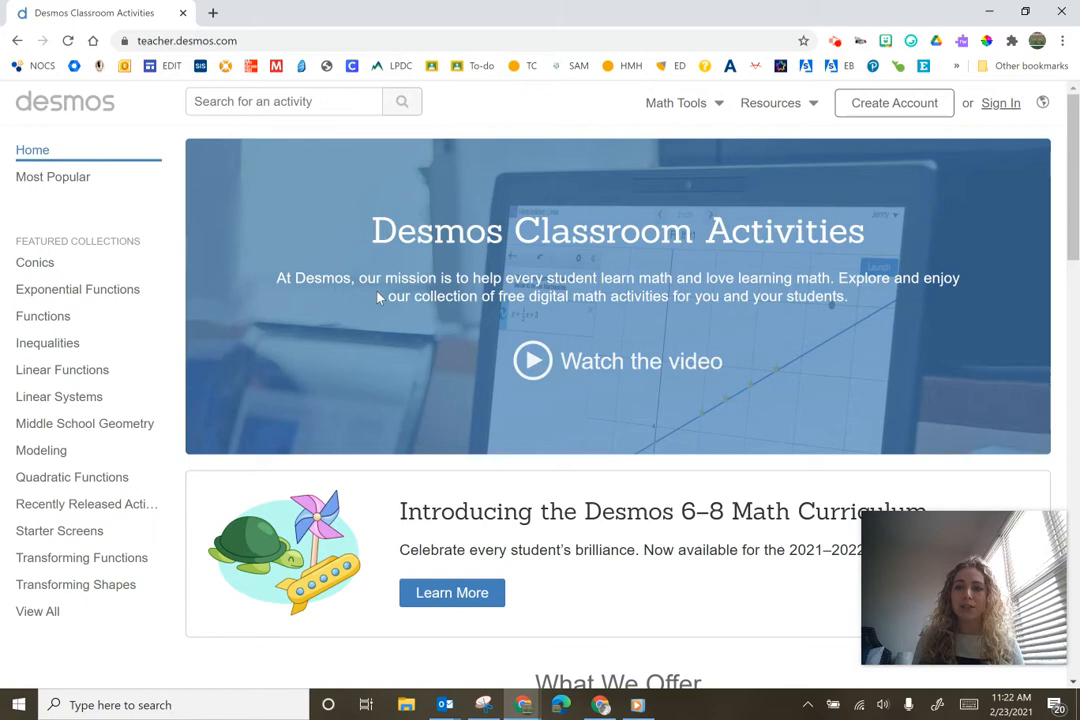
pyautogui.moveTo(983, 131)
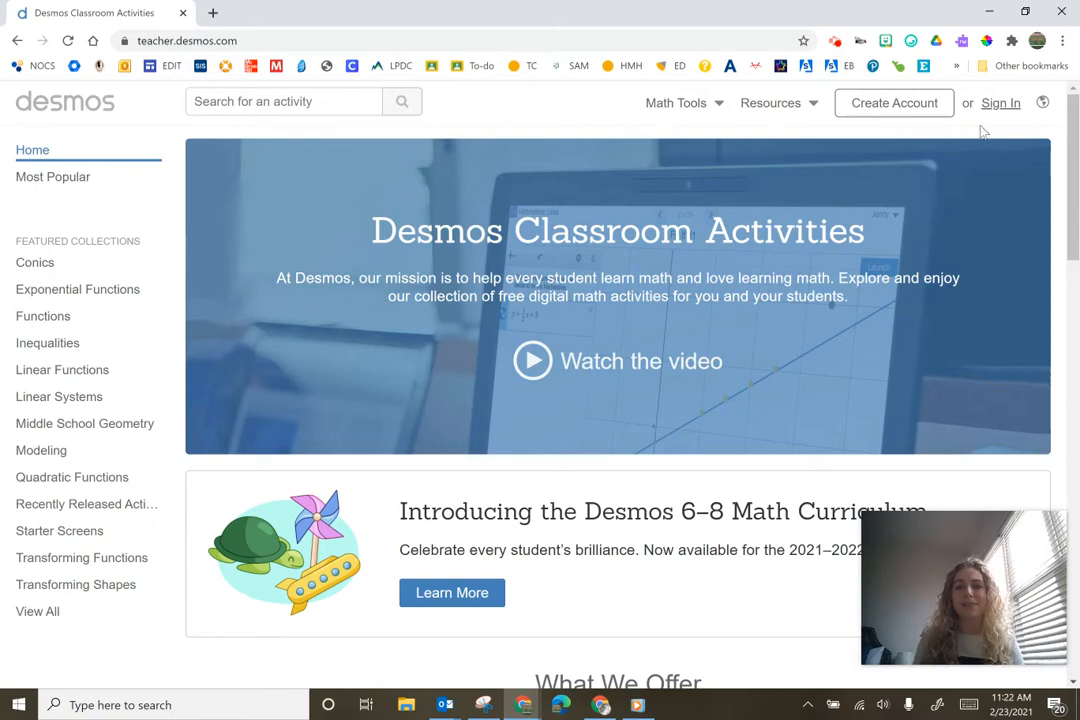
pyautogui.moveTo(1001, 103)
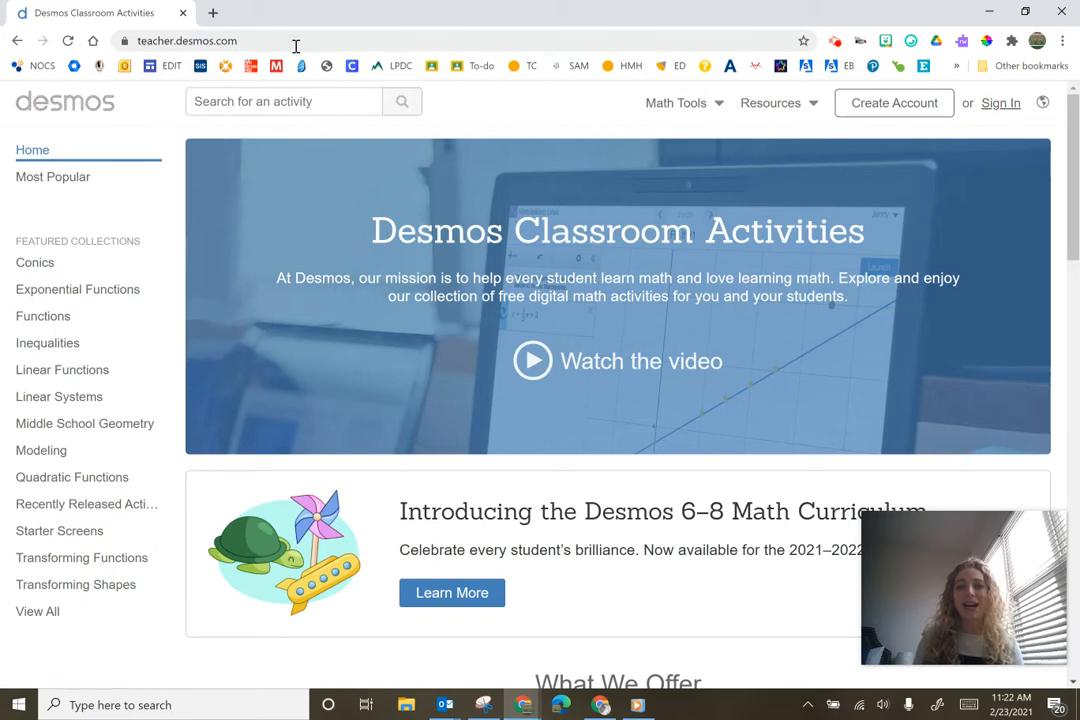
# Step: Reach the signed-in desmos.com homepage after mistakenly landing on demos.com
pyautogui.write('demo')
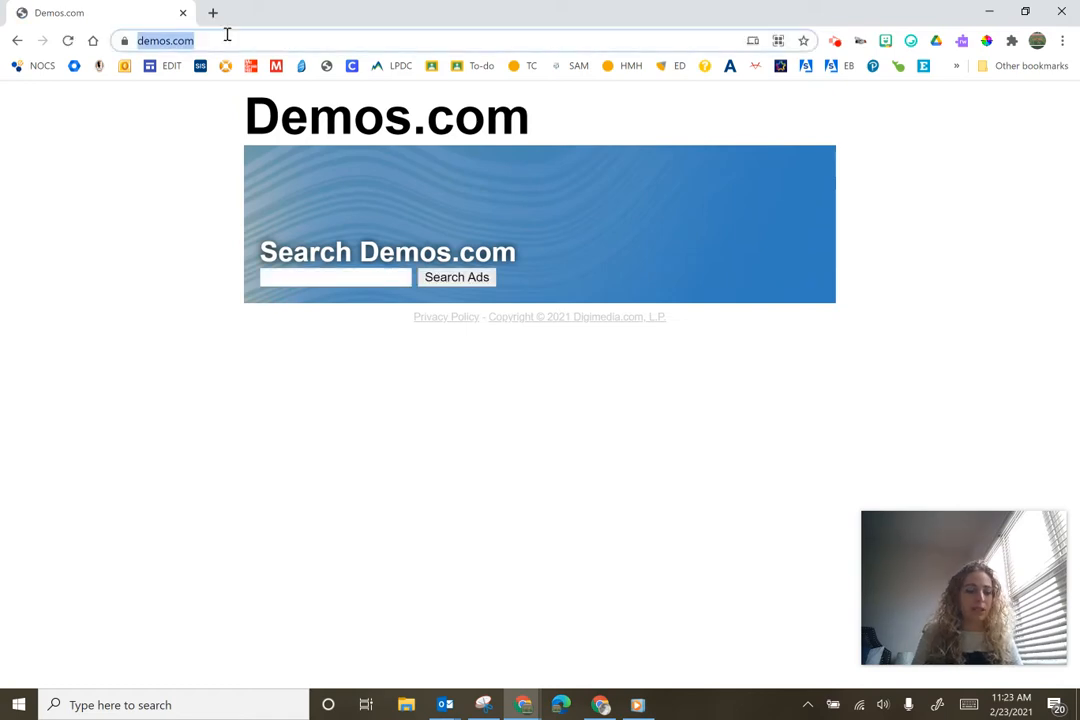
pyautogui.write('desmos.com')
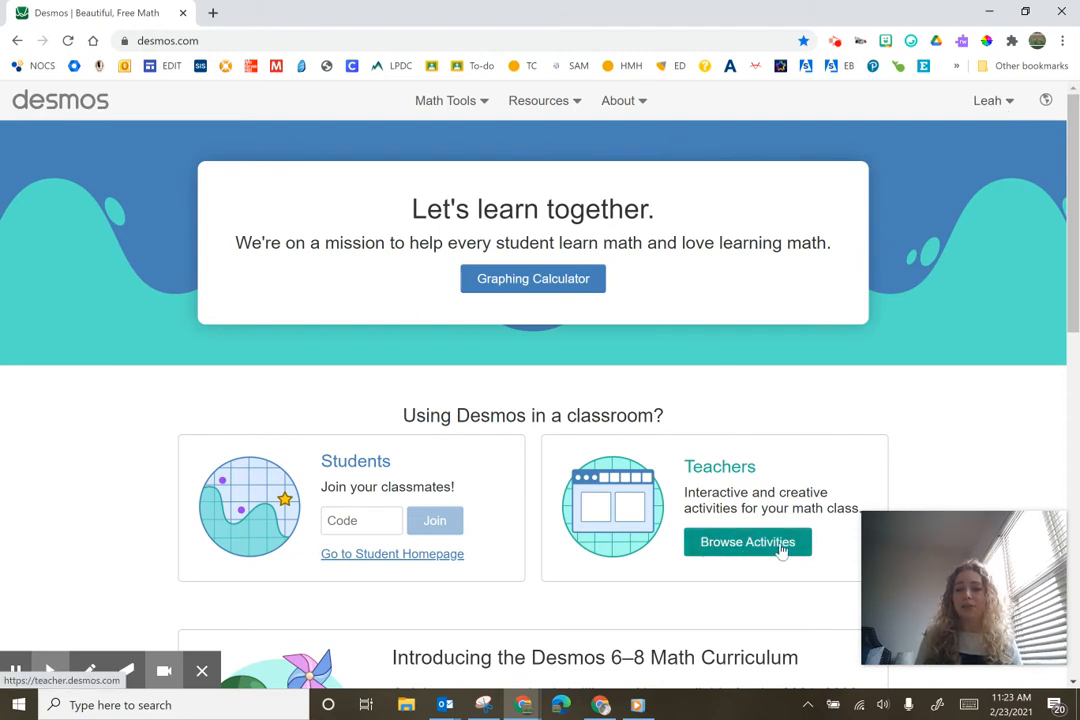
# Step: Choose Browse Activities under Teachers to load teacher.desmos.com
pyautogui.click(747, 541)
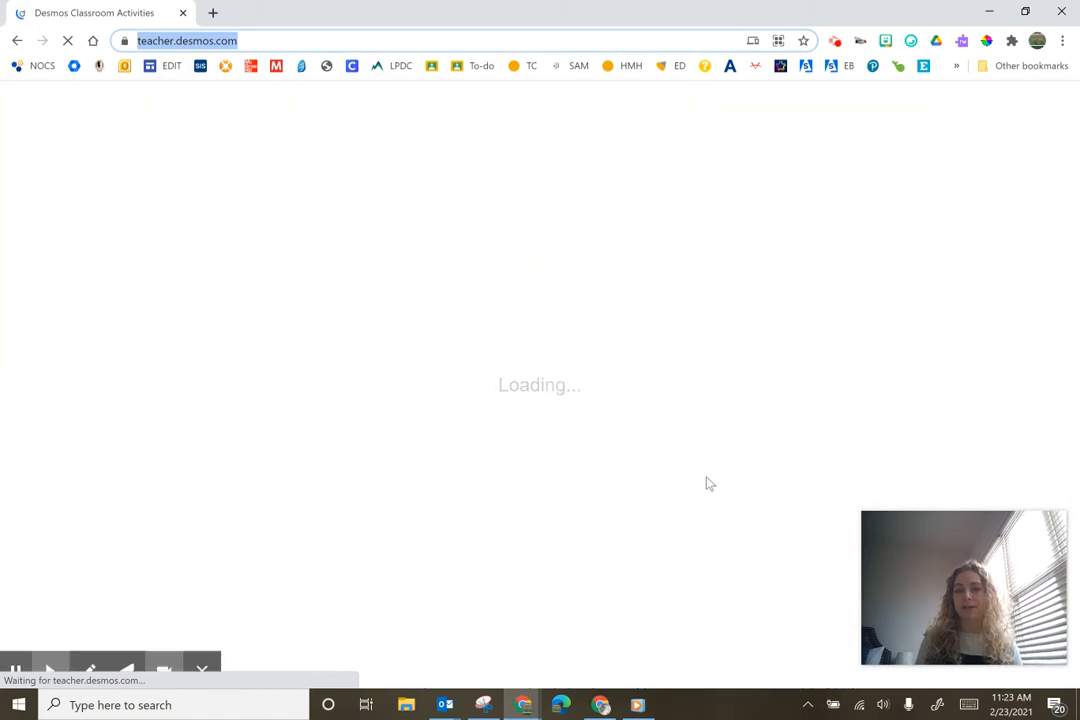
pyautogui.moveTo(687, 478)
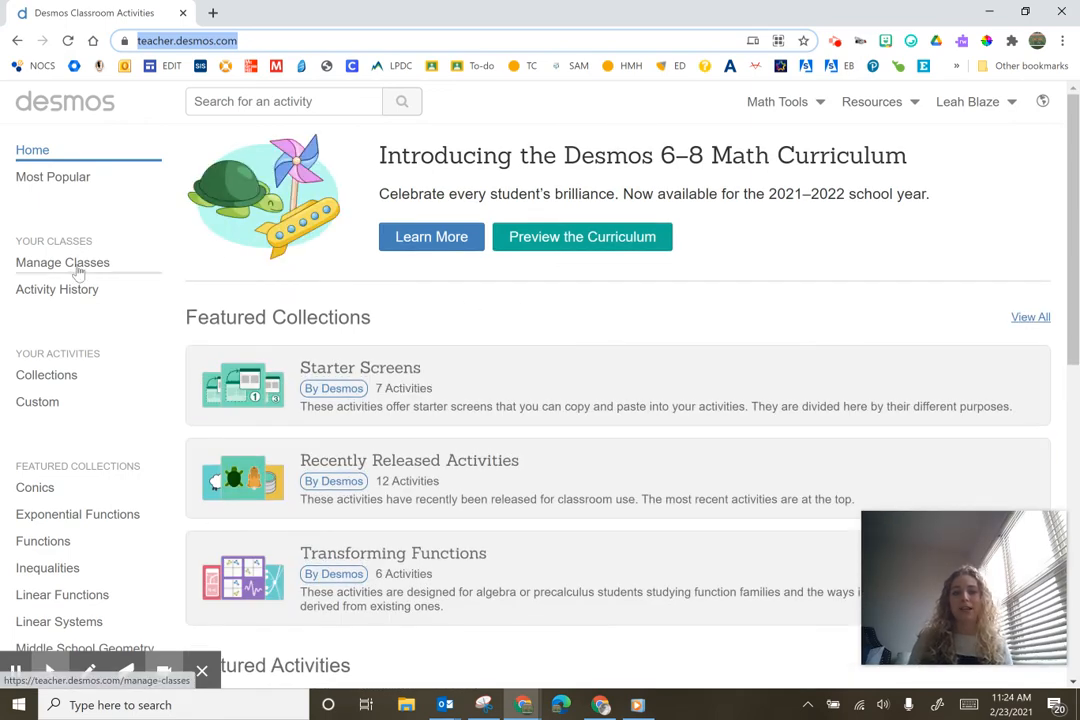
# Step: From Manage Classes, add a new class by importing from Google Classroom
pyautogui.click(62, 262)
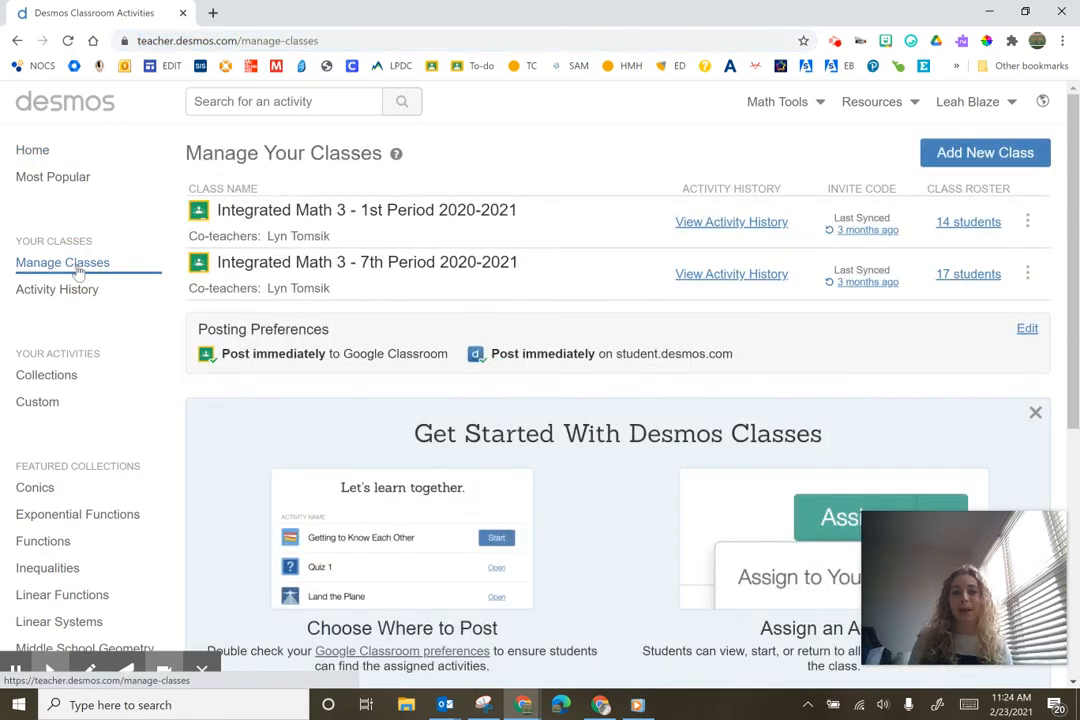
pyautogui.click(985, 152)
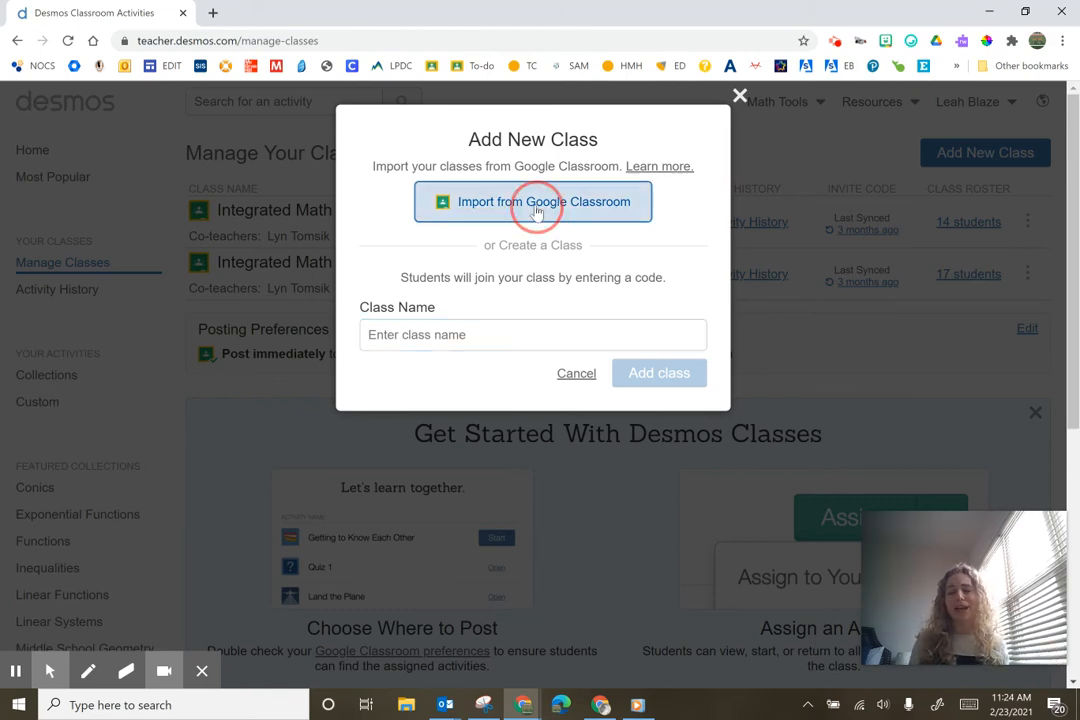
pyautogui.click(533, 201)
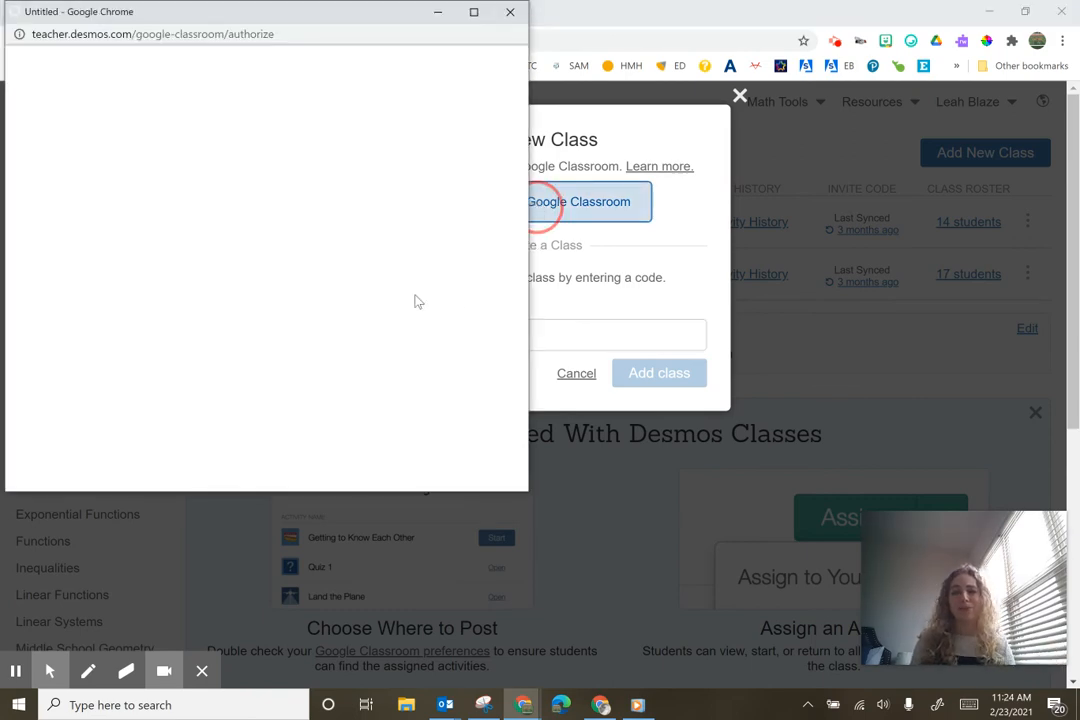
pyautogui.click(581, 201)
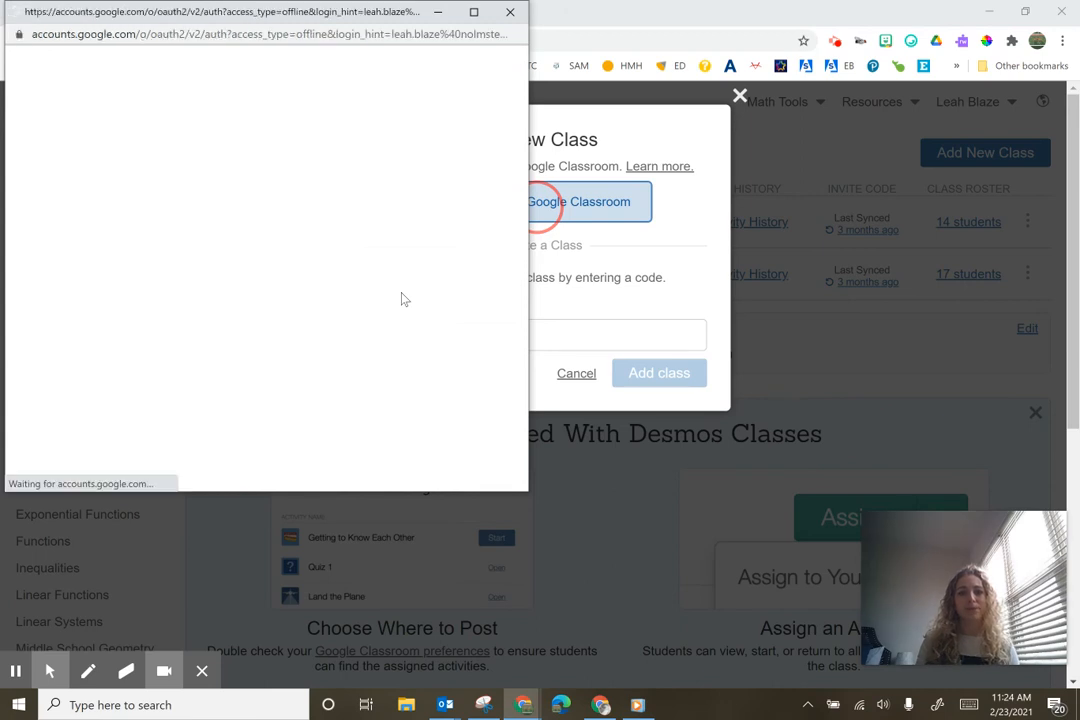